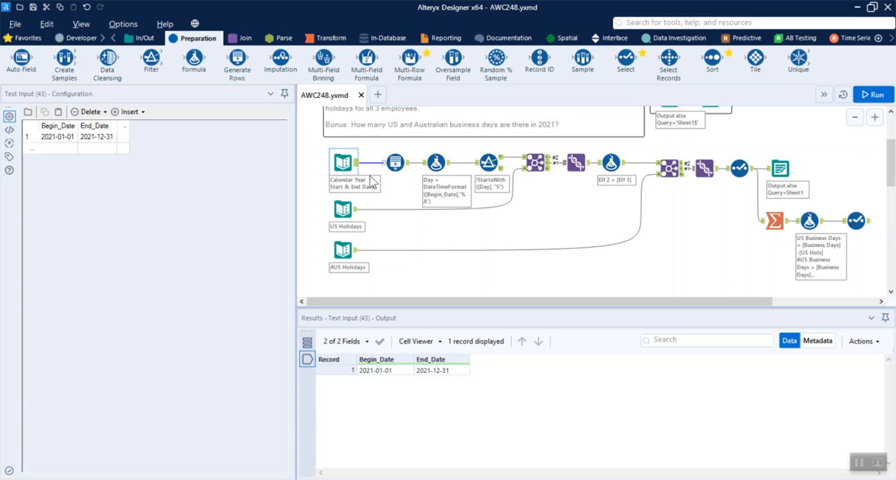
# Review the Australian holidays, year dates, Generate Rows, and weekday-name Formula tools.
pyautogui.click(343, 210)
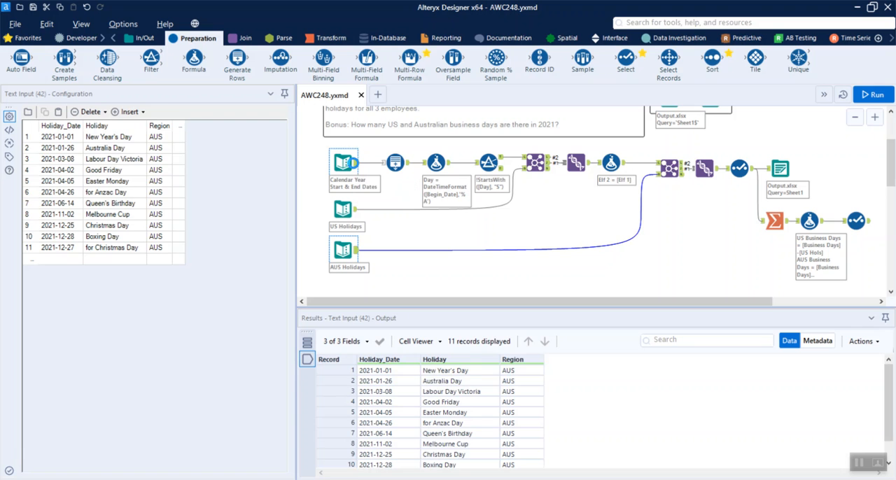
pyautogui.click(343, 162)
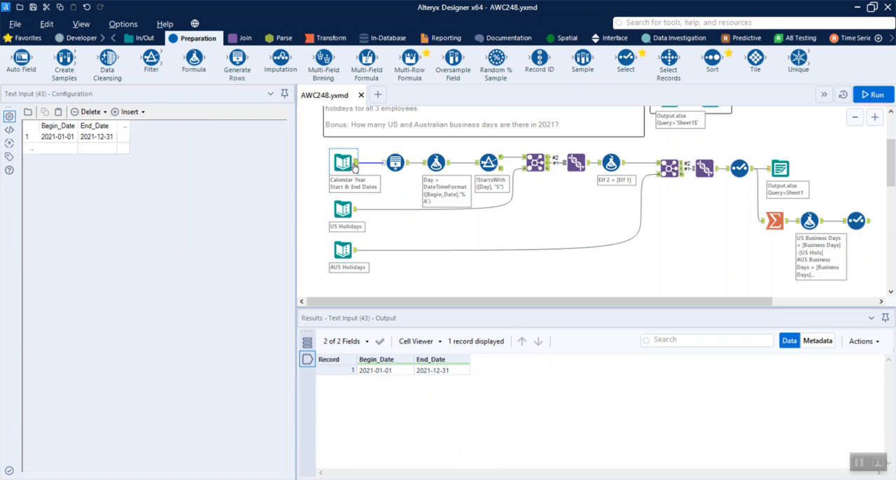
pyautogui.click(395, 163)
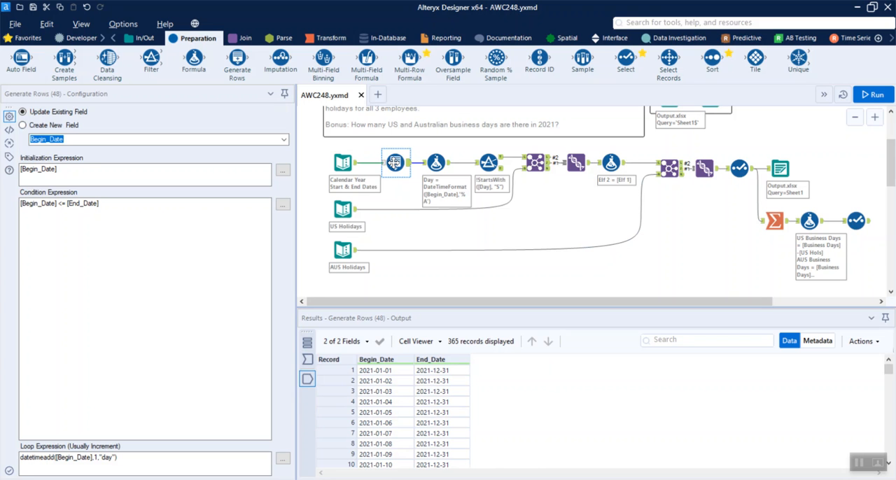
pyautogui.moveTo(497, 347)
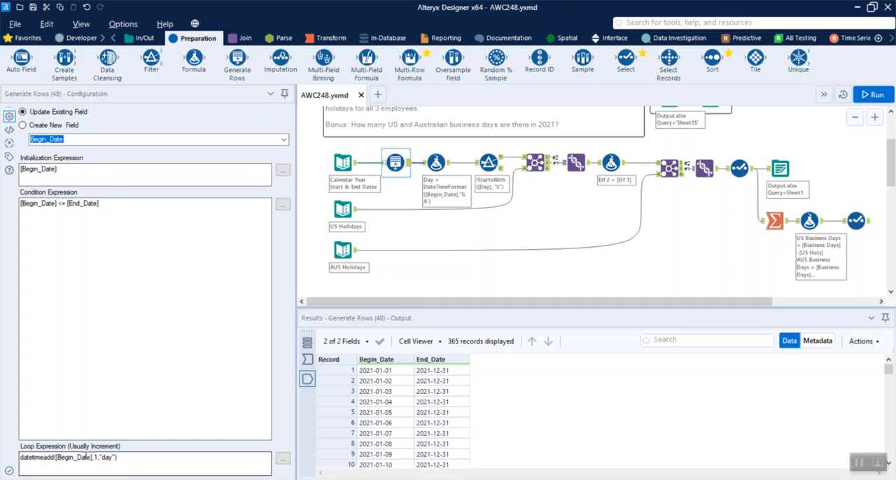
pyautogui.click(109, 457)
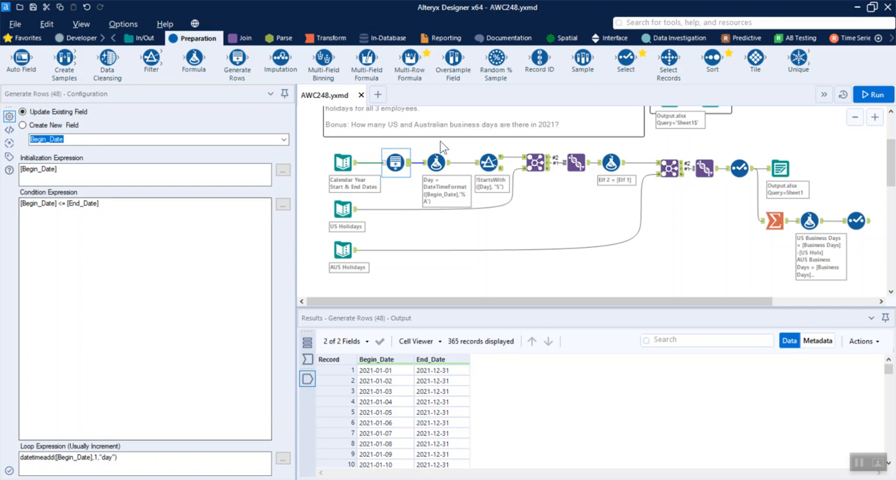
pyautogui.click(436, 163)
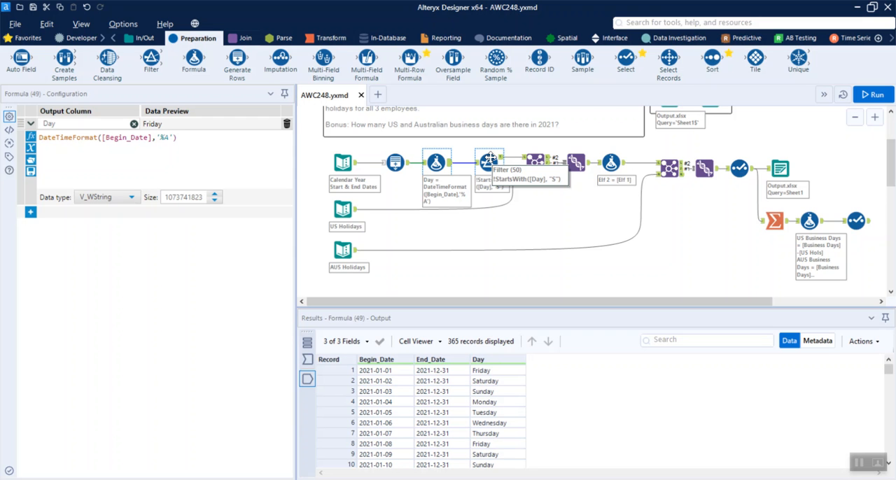
# Inspect the Filter !StartsWith([Day], "S") leaving 261 weekday dates.
pyautogui.click(488, 162)
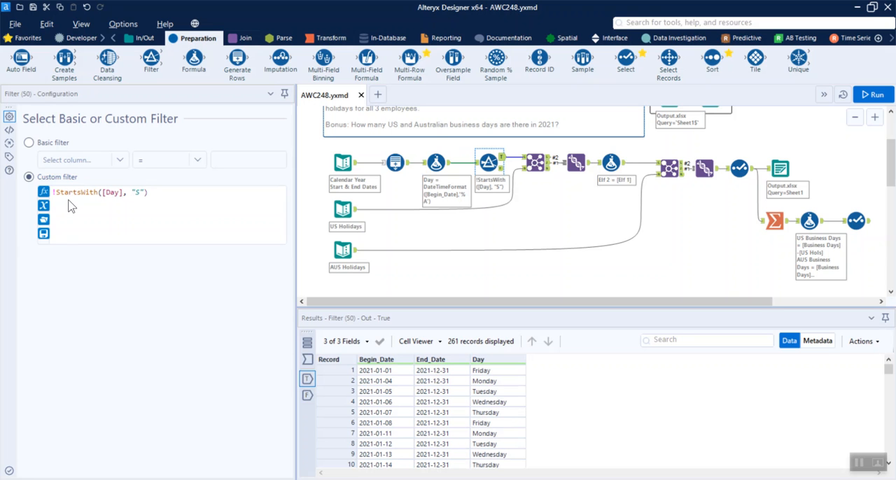
pyautogui.moveTo(310, 195)
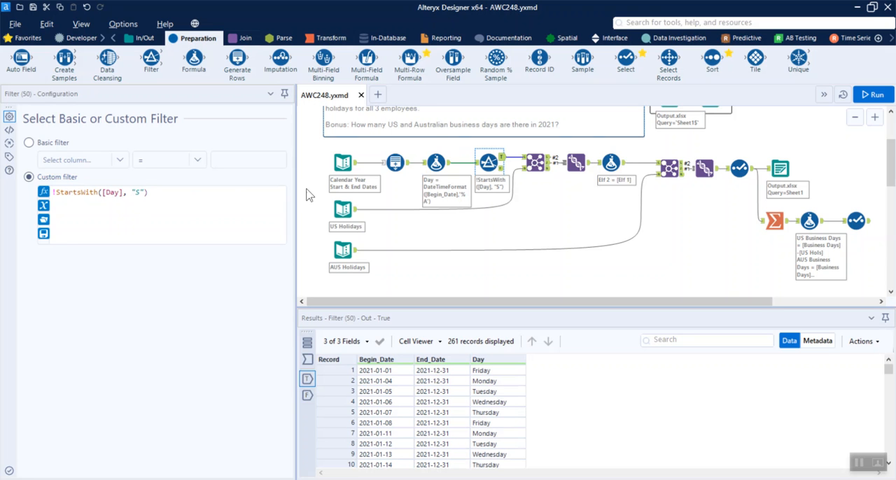
pyautogui.click(343, 210)
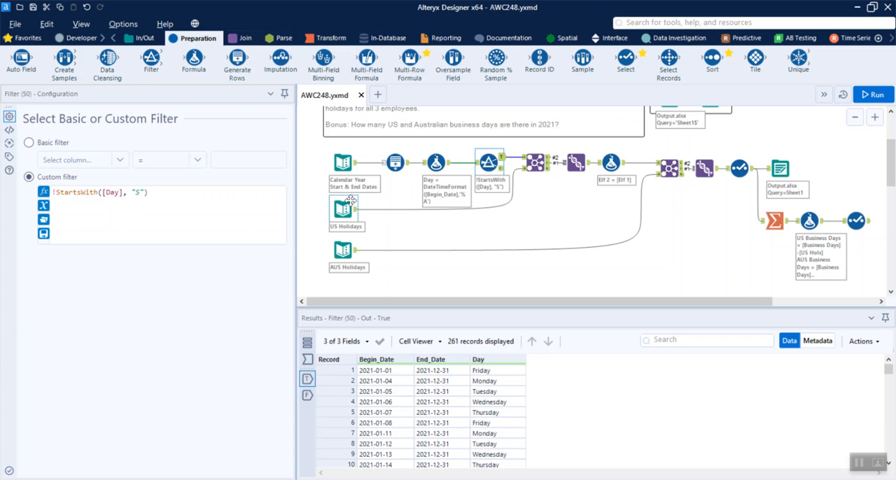
# Review the US holidays input, the date Join, and the Elf 2 = [Elf 1] Formula.
pyautogui.click(342, 209)
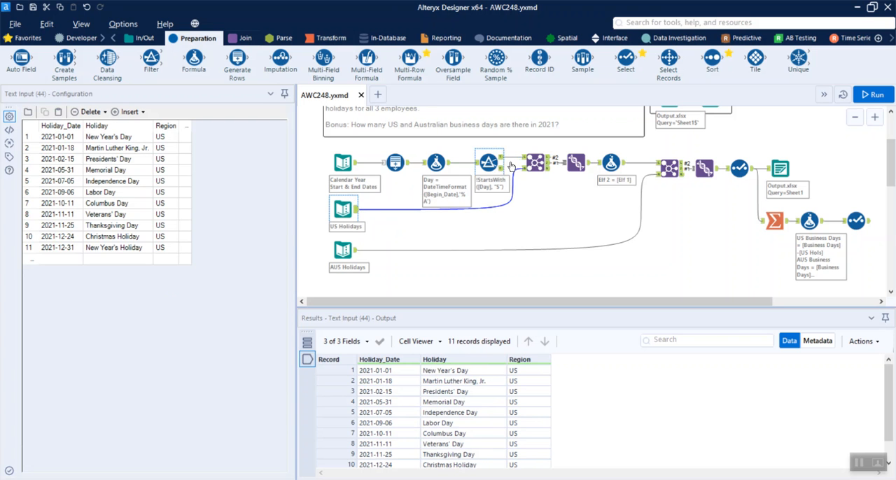
pyautogui.click(535, 163)
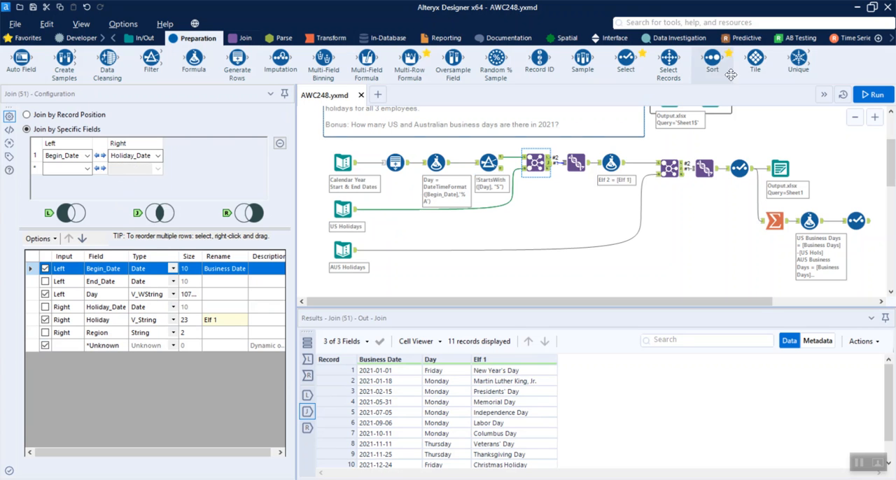
pyautogui.click(576, 162)
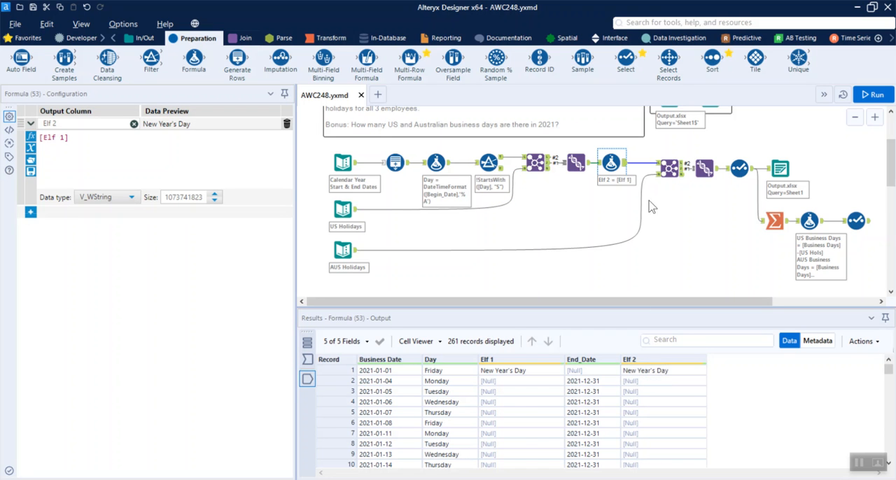
# Inspect the Select tool keeping Business Date, Day, and Elf 1–3 fields.
pyautogui.click(668, 168)
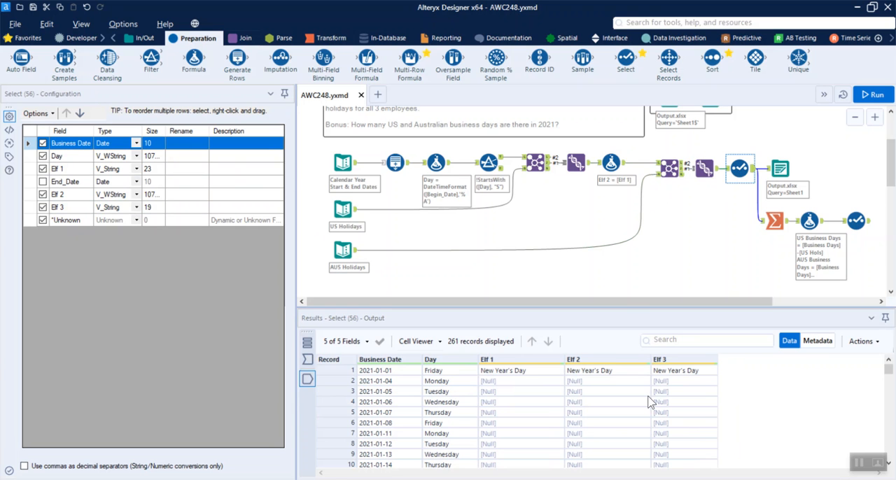
pyautogui.moveTo(563, 386)
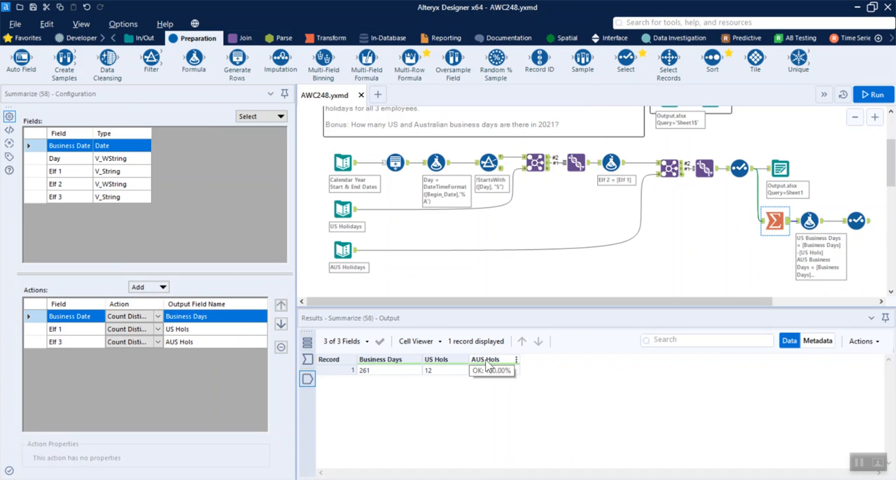
# View the final Select output: 249 US and 250 AUS business days.
pyautogui.click(858, 221)
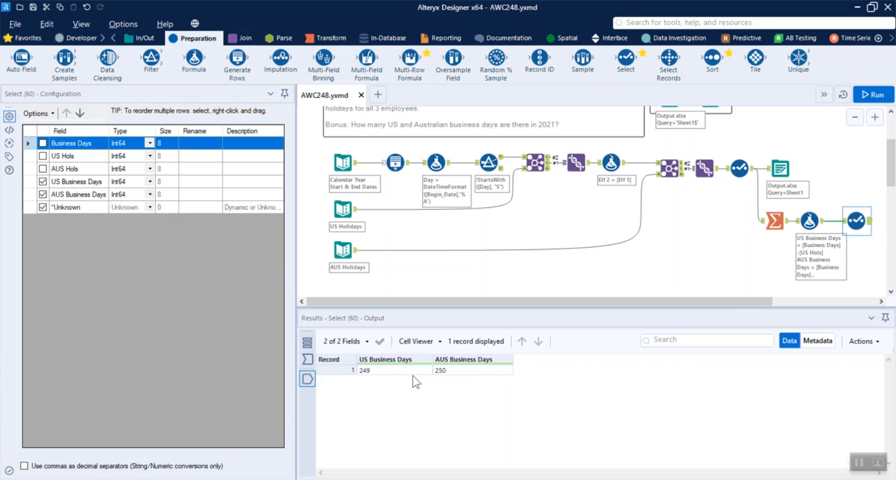
pyautogui.moveTo(419, 381)
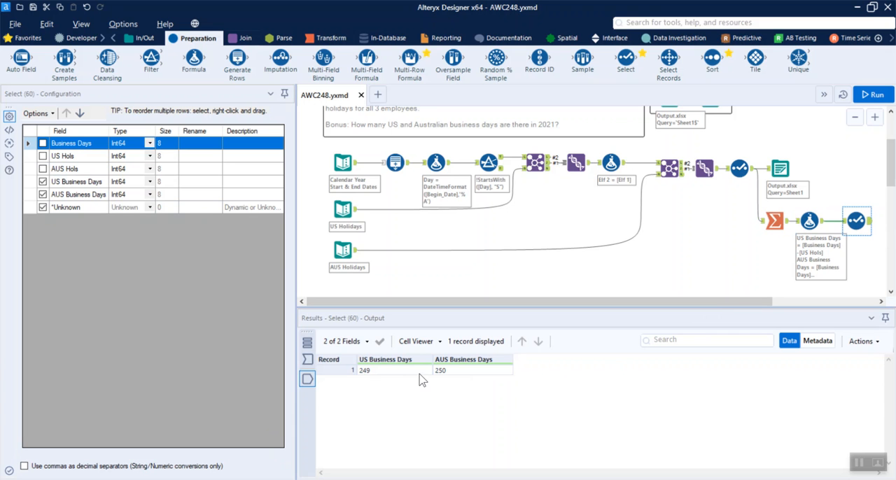
pyautogui.moveTo(872, 414)
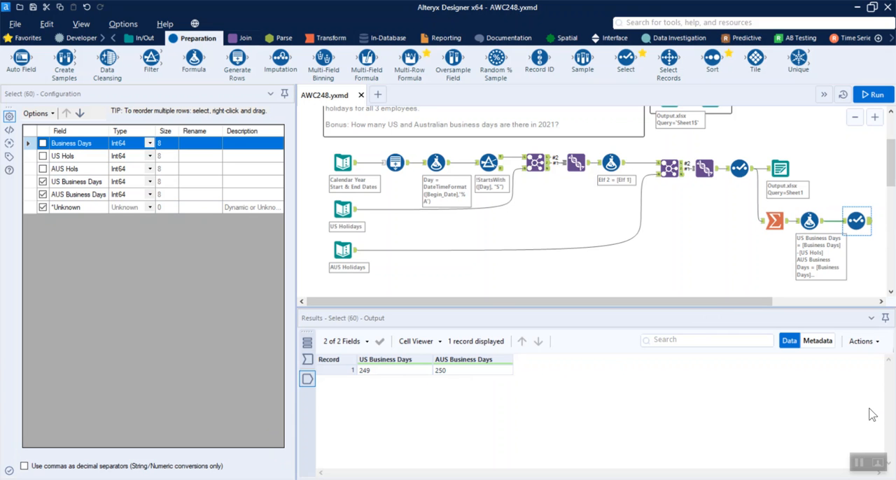